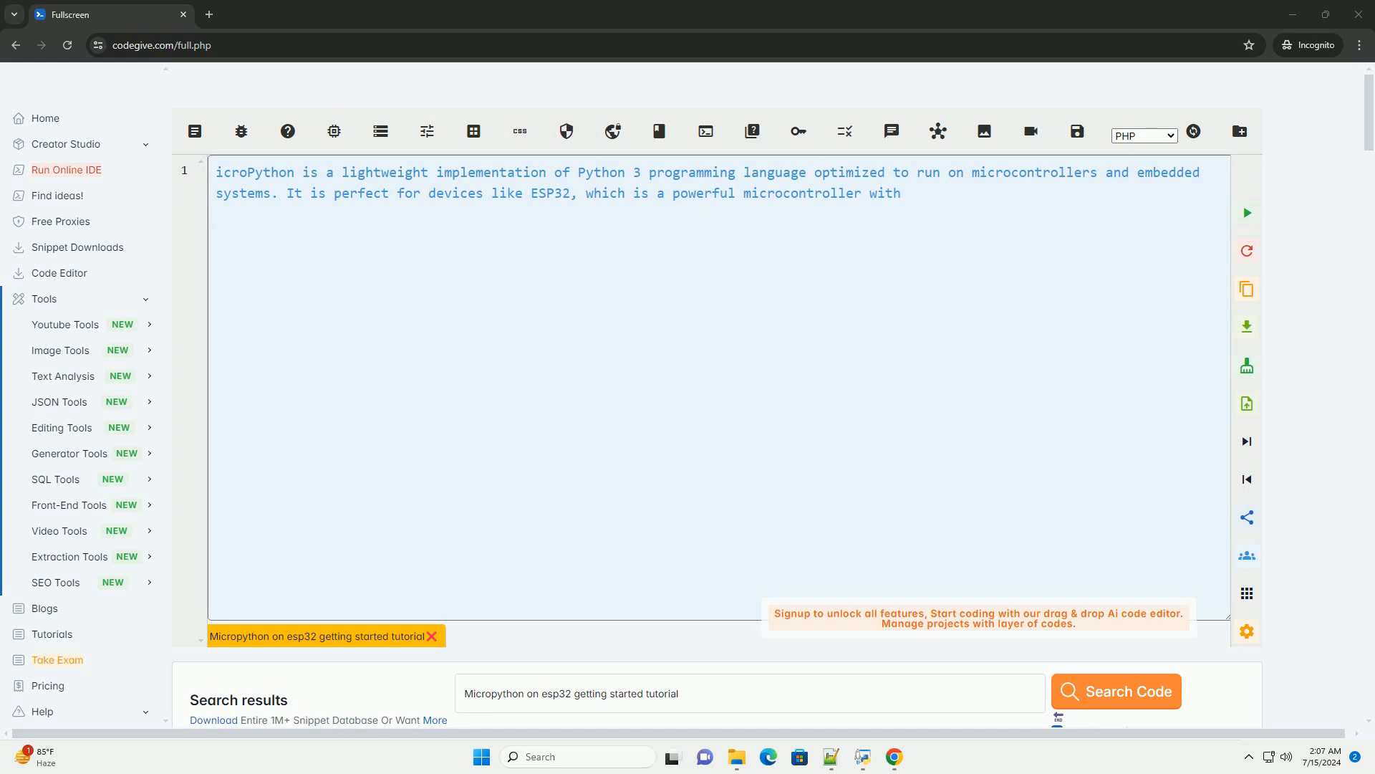
type("built-in Wi-Fi and Bluetooth capabilities.")
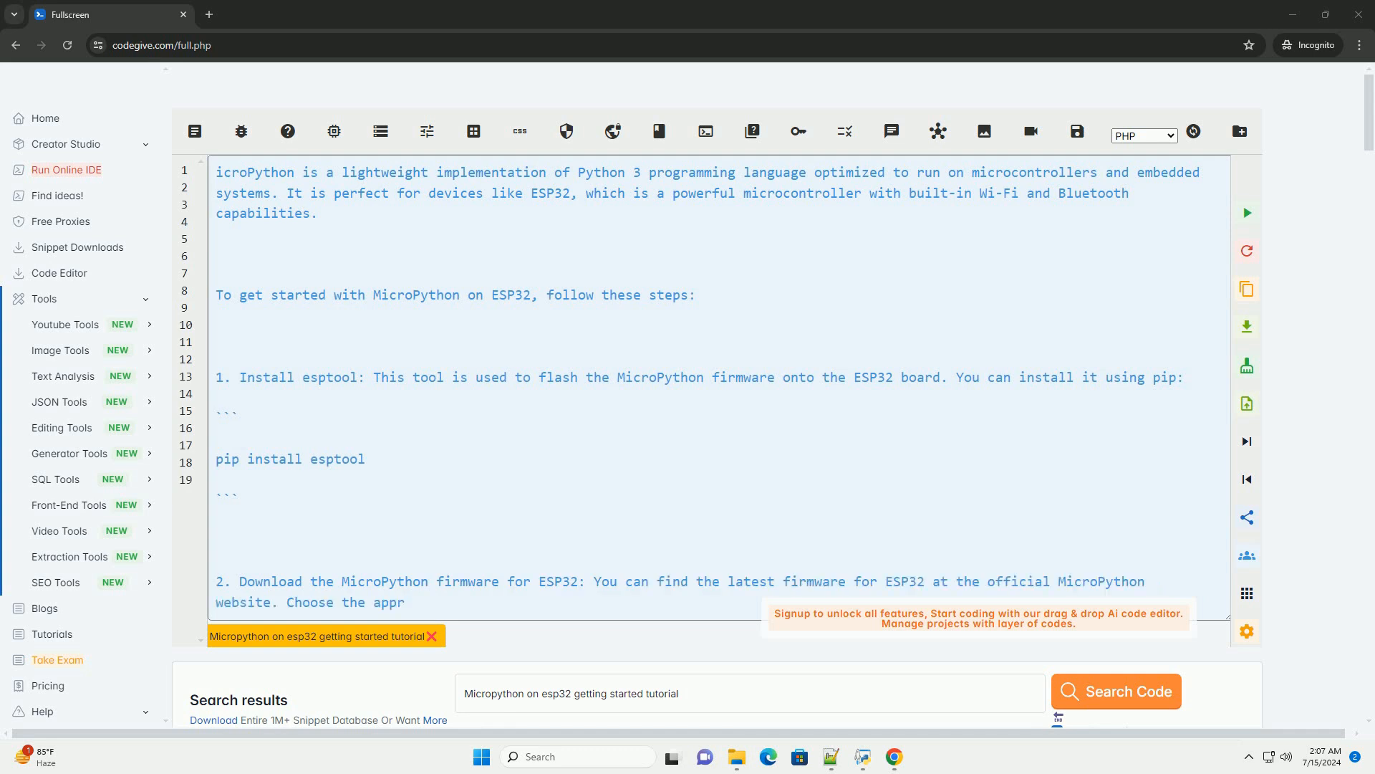
scroll("down", 3)
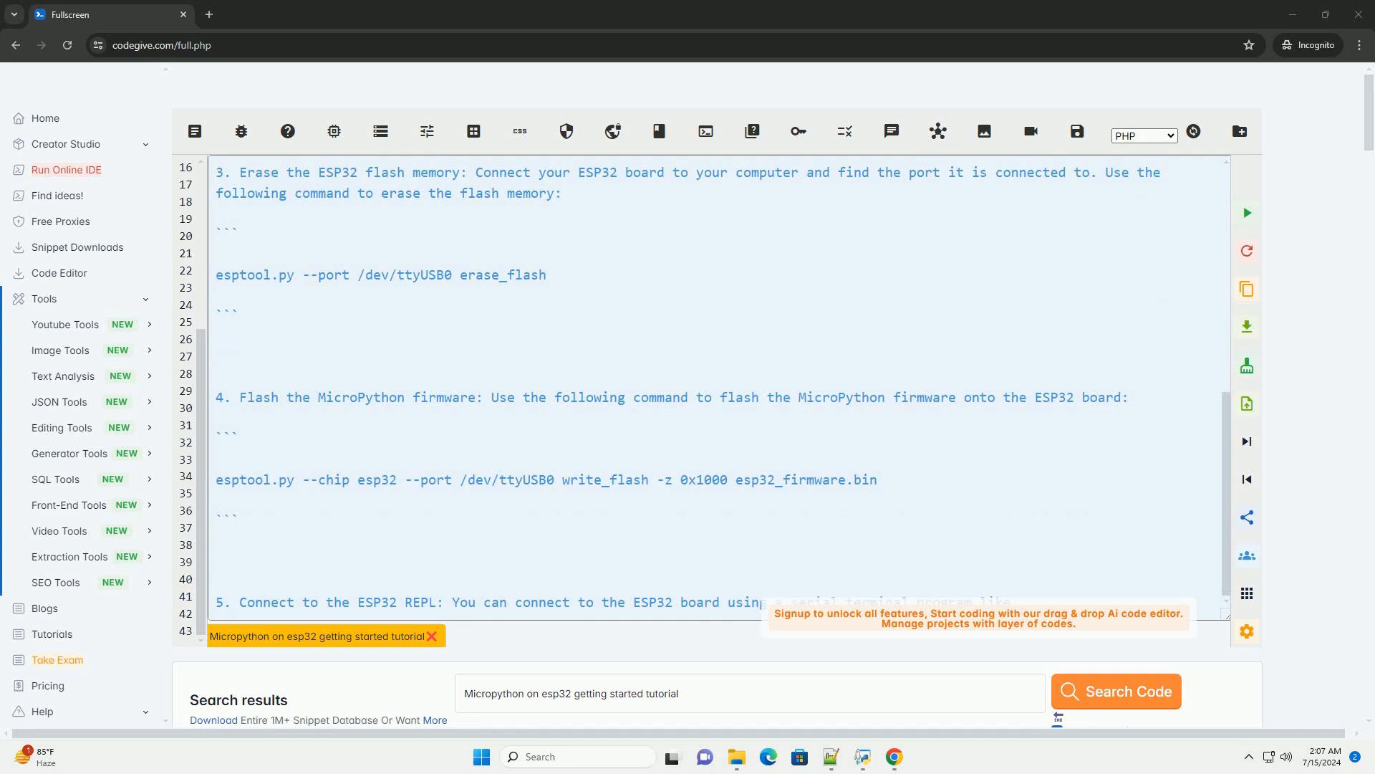
scroll("down", 3)
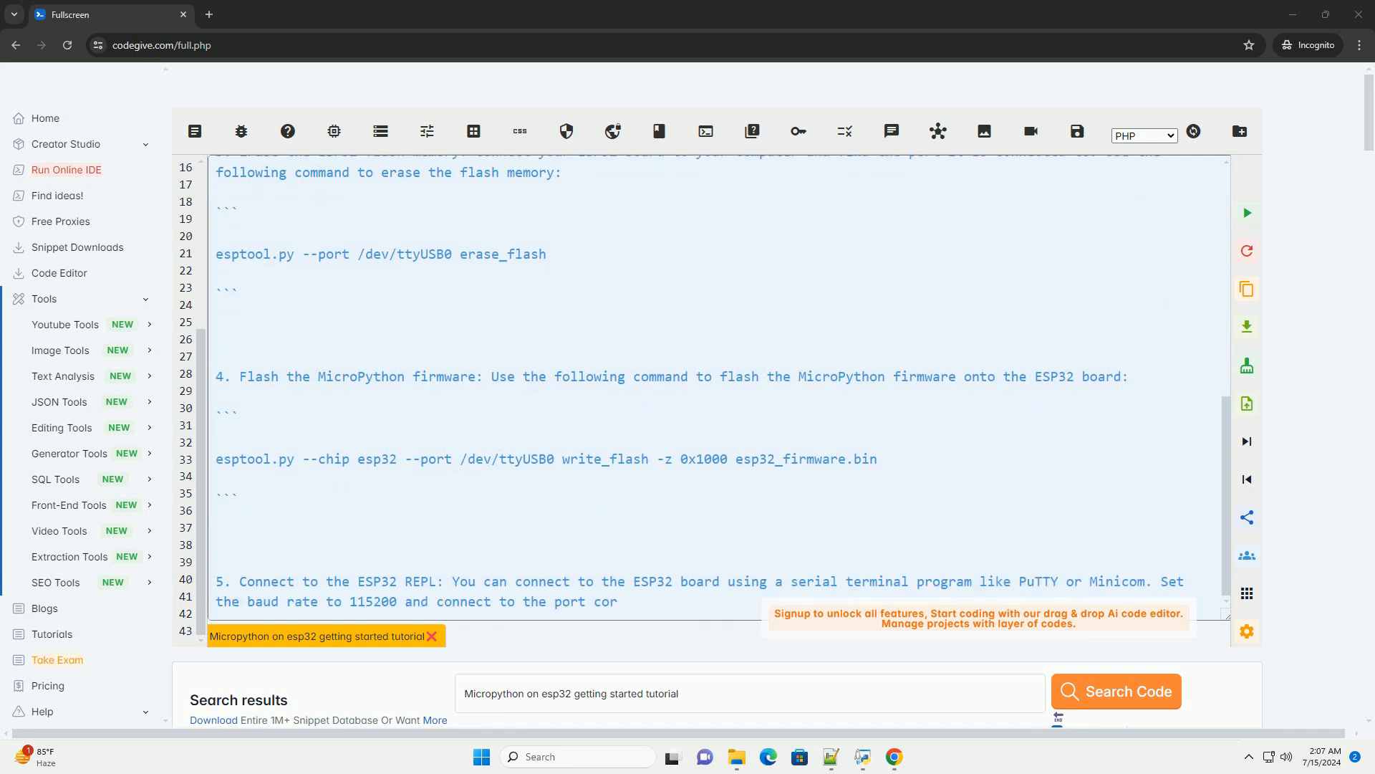
scroll("down", 3)
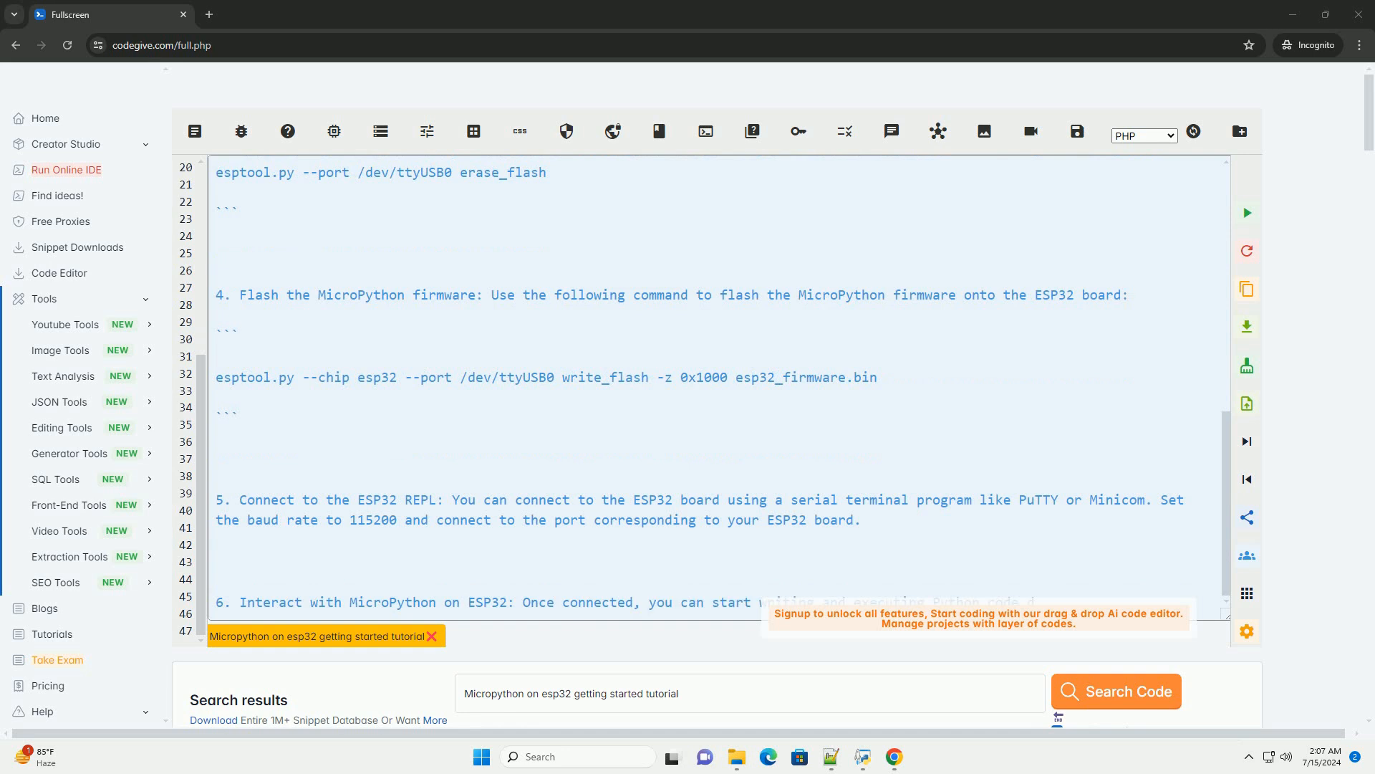
scroll("down", 3)
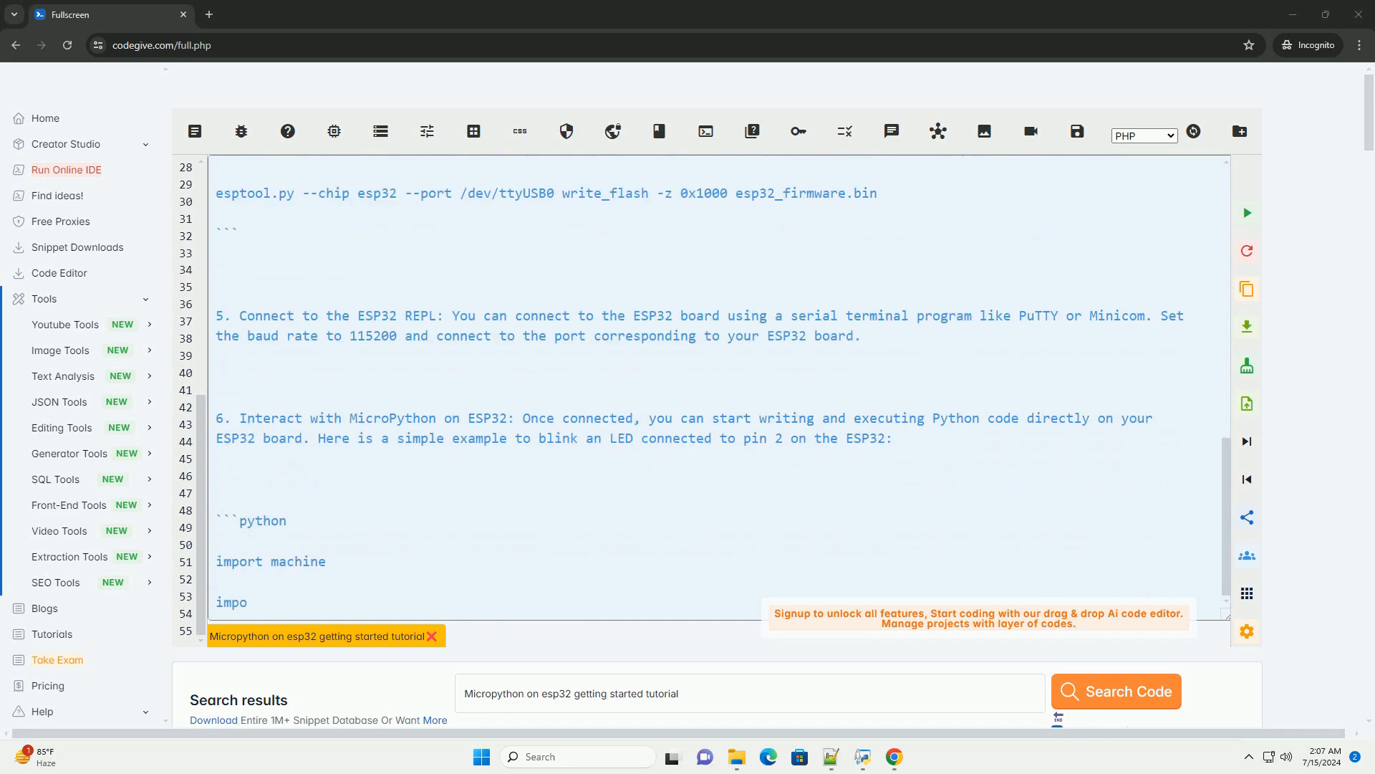
scroll("down", 3)
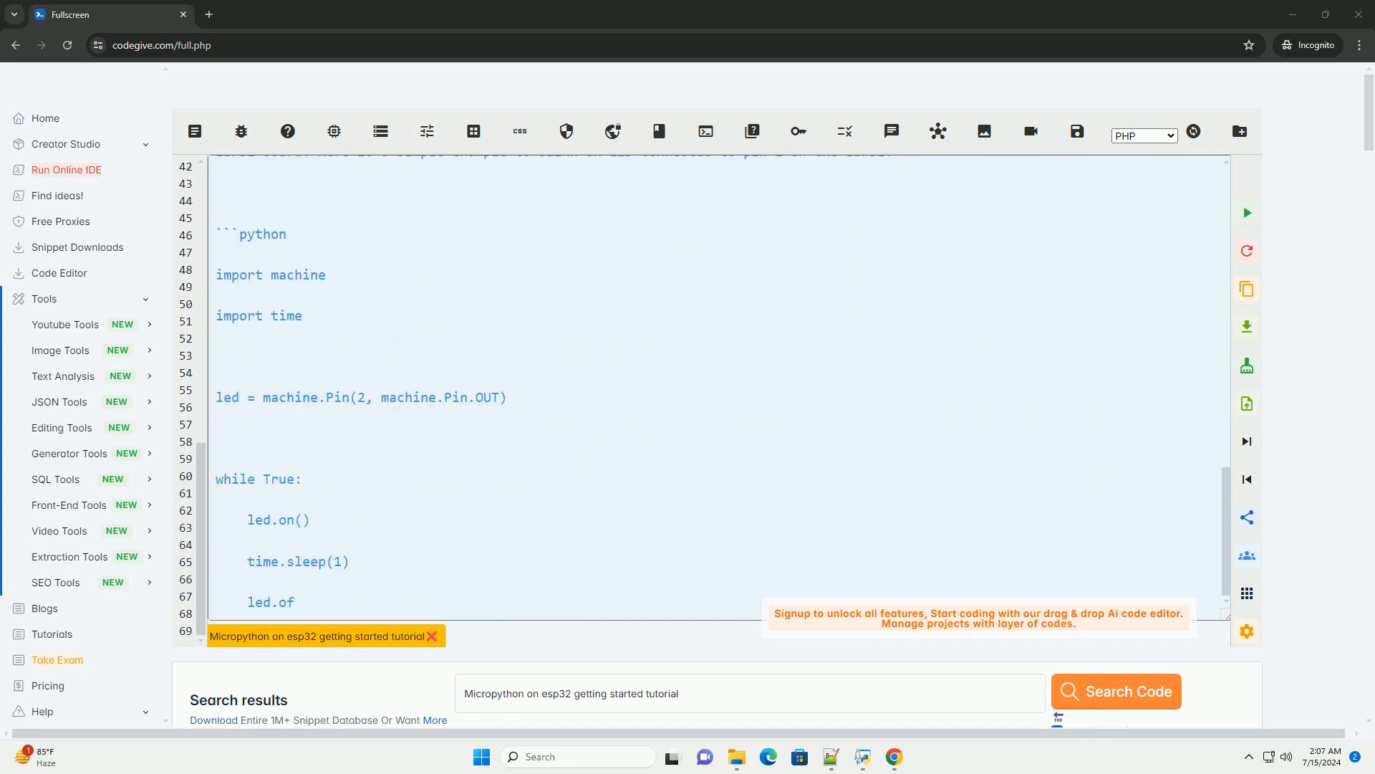
scroll("down", 3)
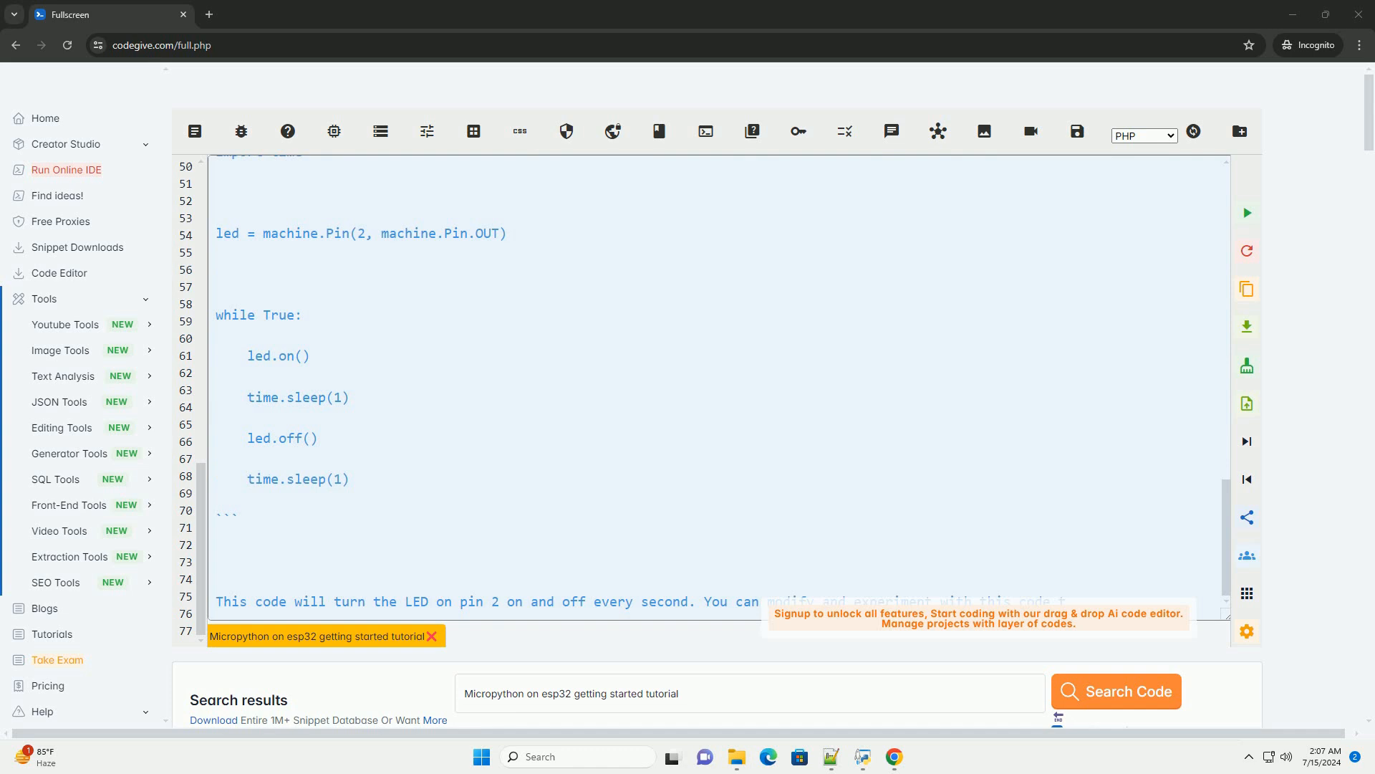
scroll("down", 3)
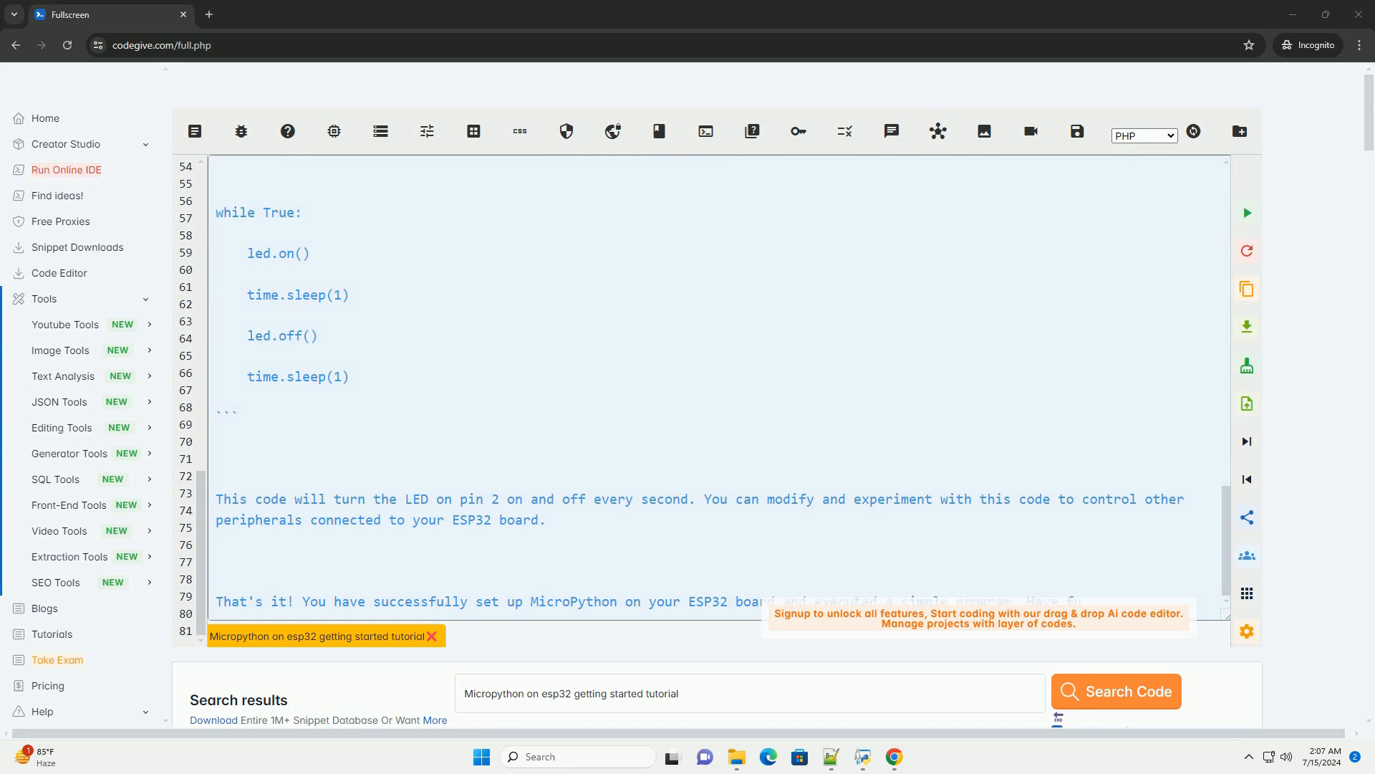
scroll("down", 3)
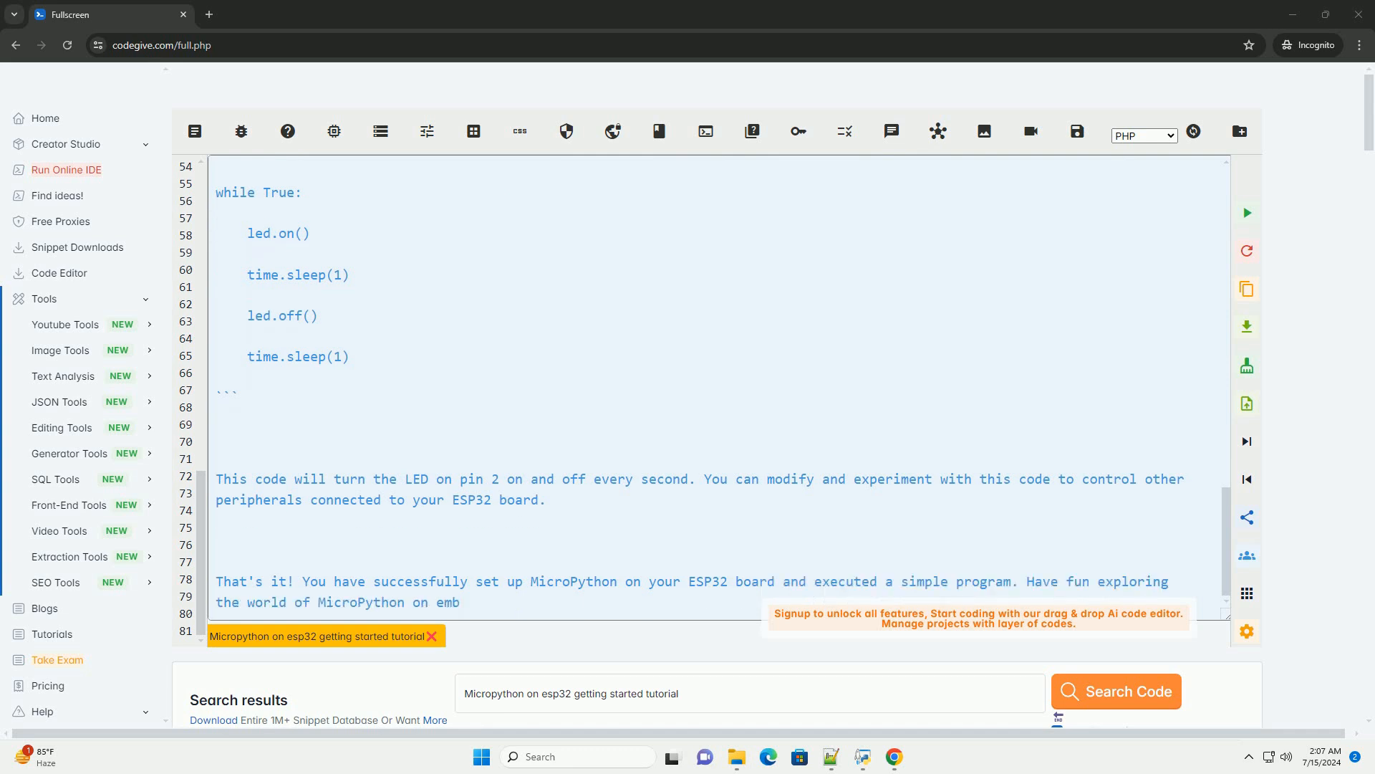
scroll("down", 3)
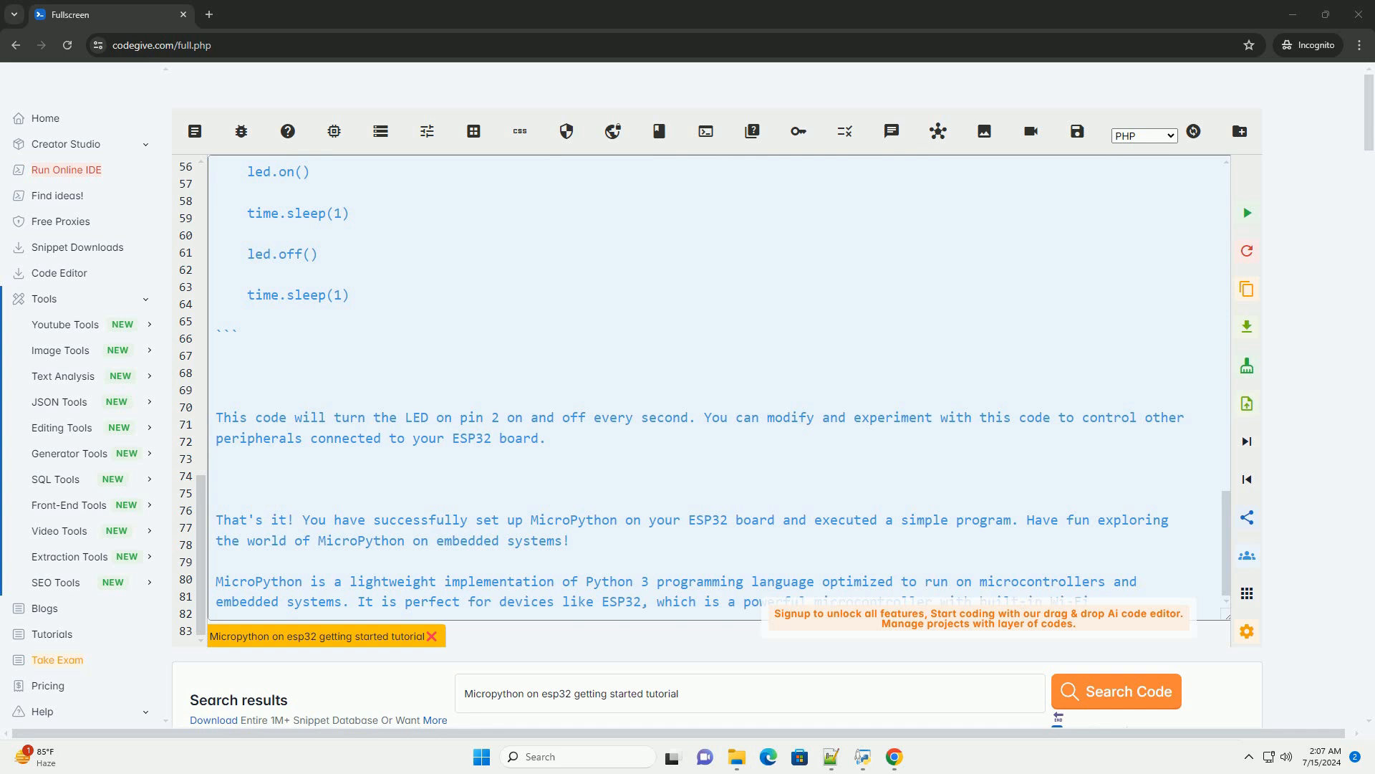
scroll("down", 3)
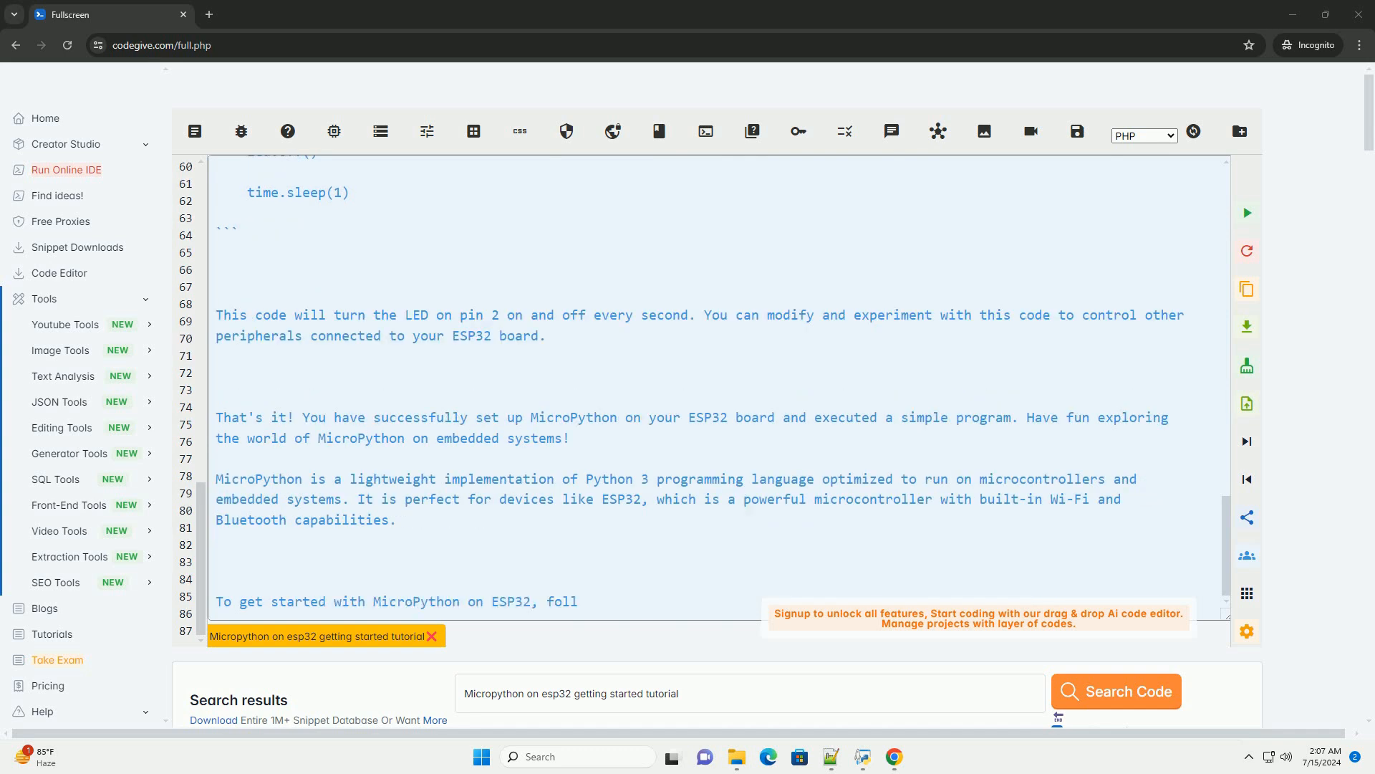
scroll("down", 3)
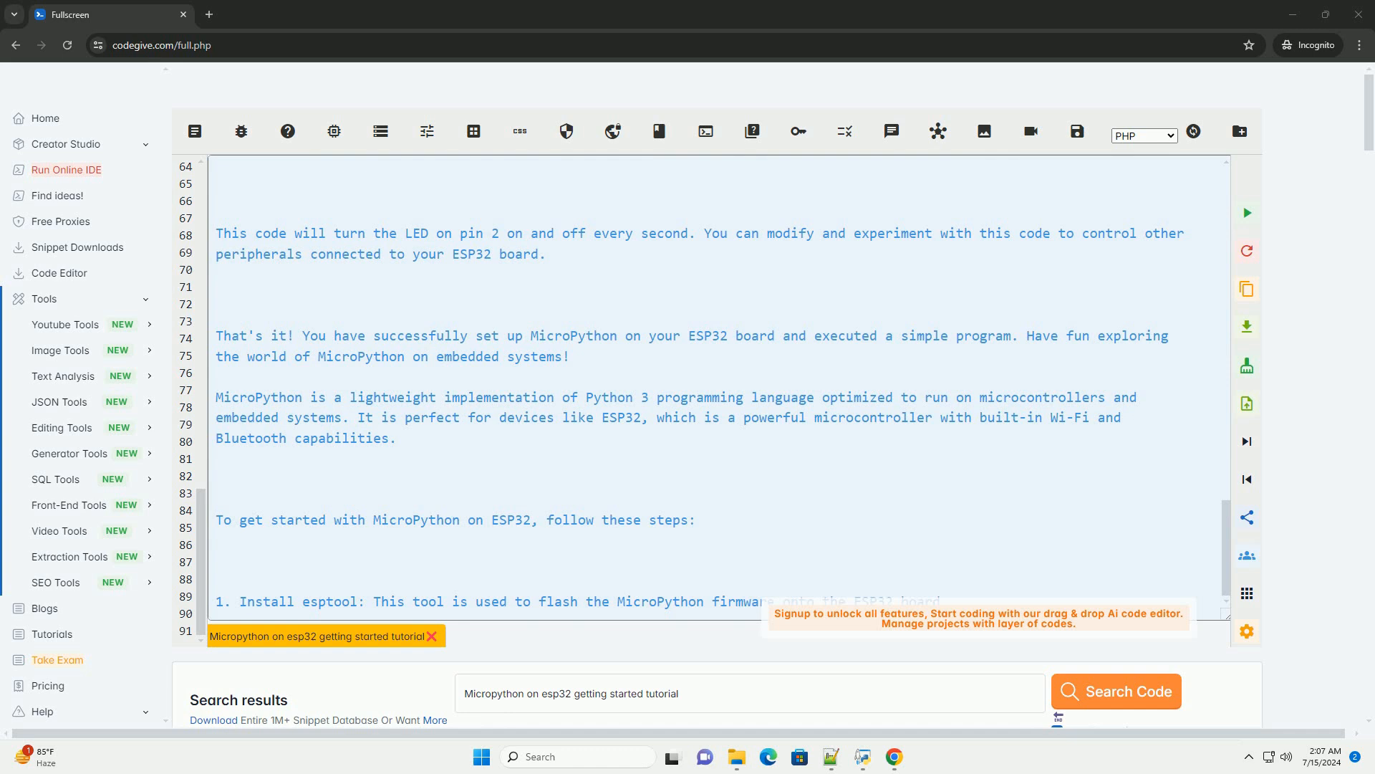
scroll("down", 3)
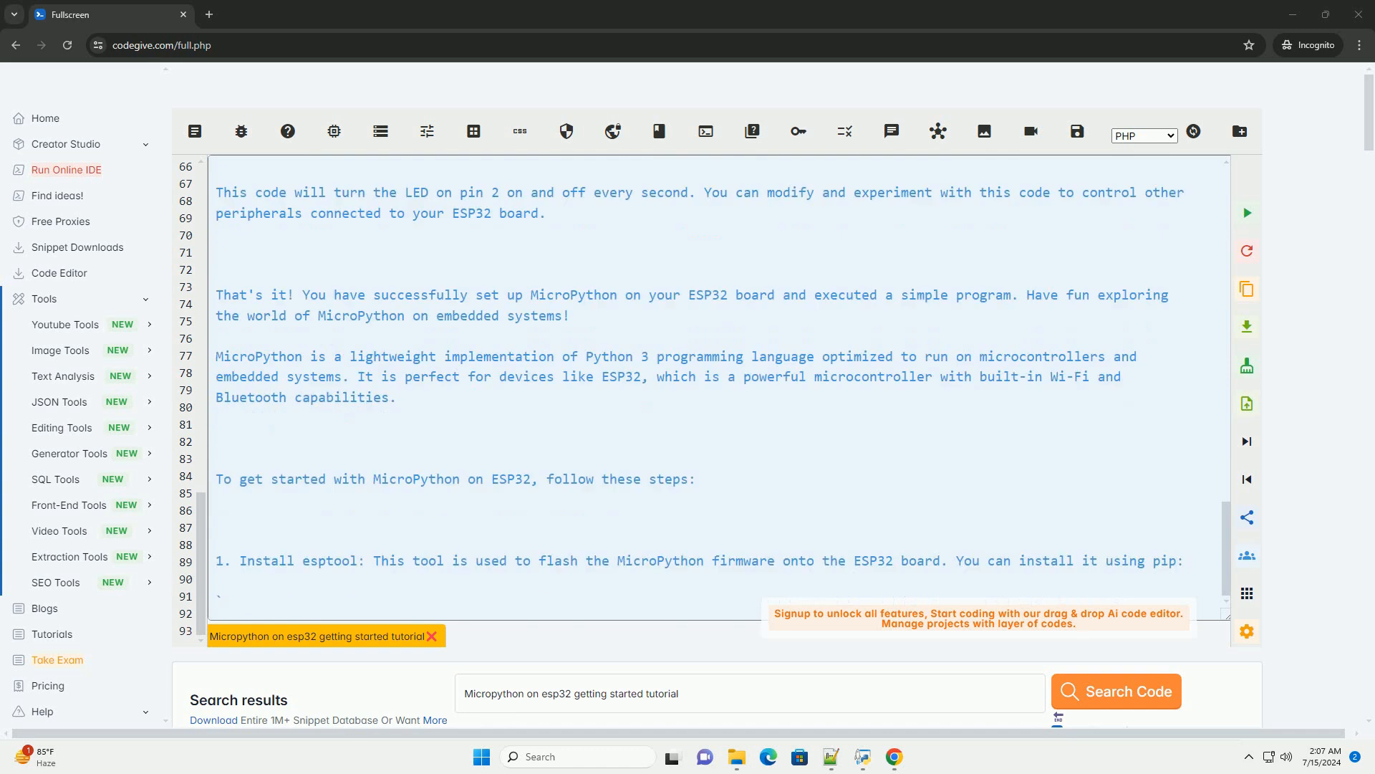
scroll("down", 3)
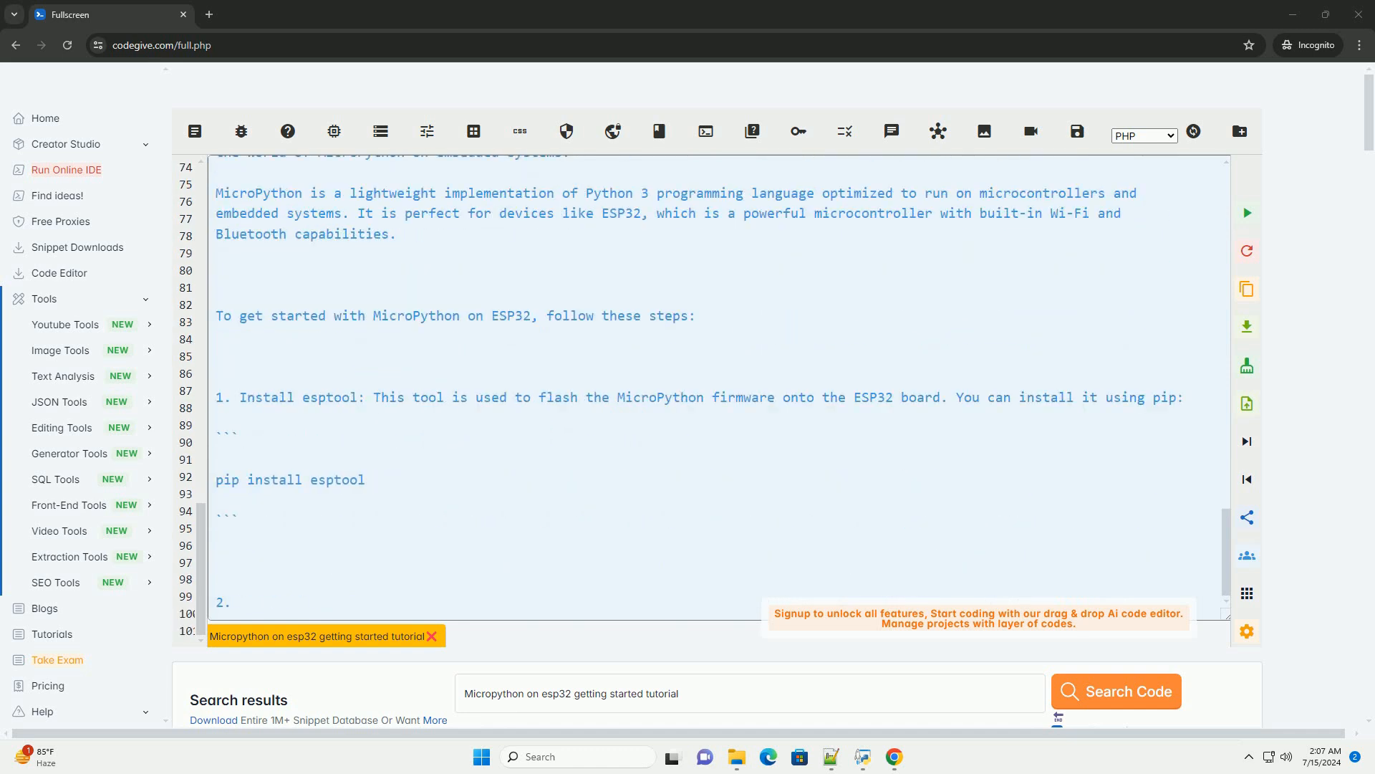
type("Download the MicroPython firmware for ESP32: You can find the latest firmware for ESP32 at the off")
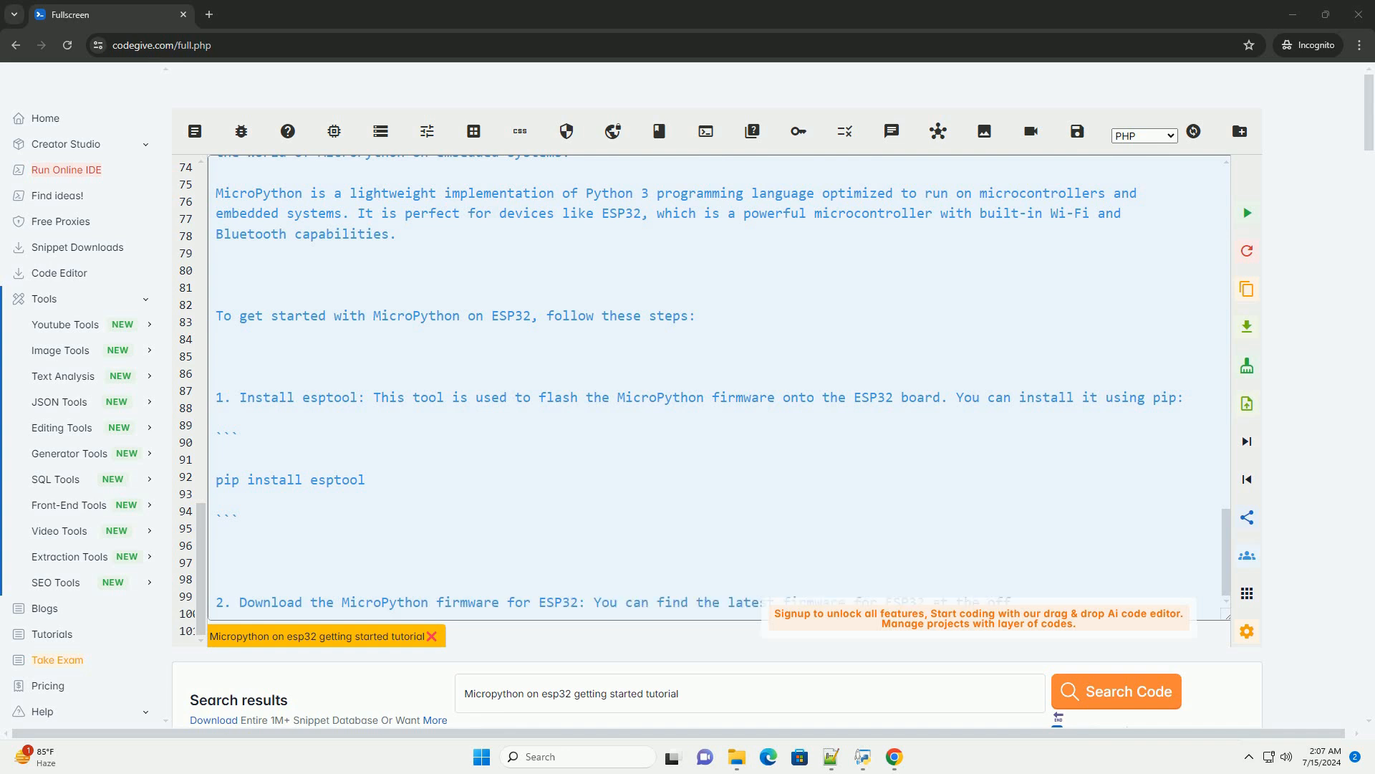
scroll("down", 3)
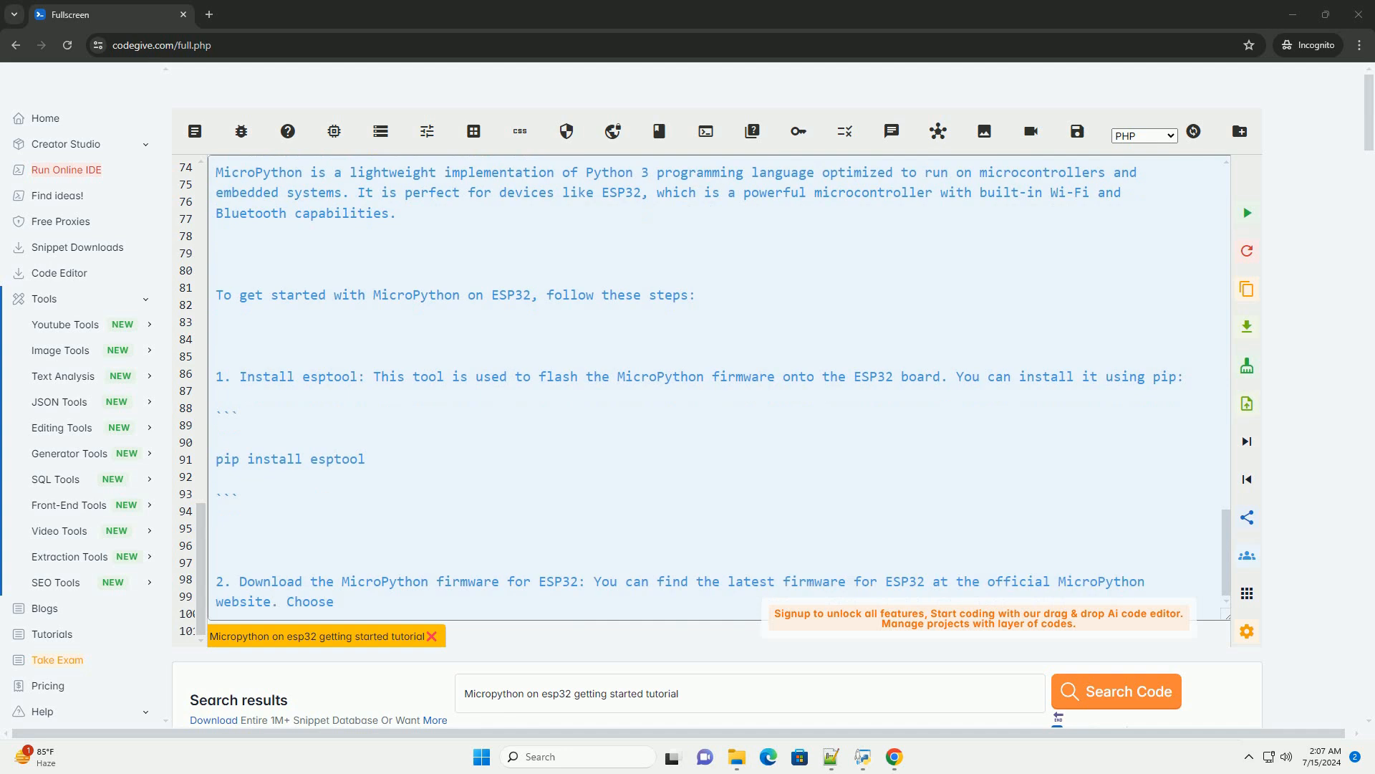
type("the appropriate firmware for your ESP32 board.")
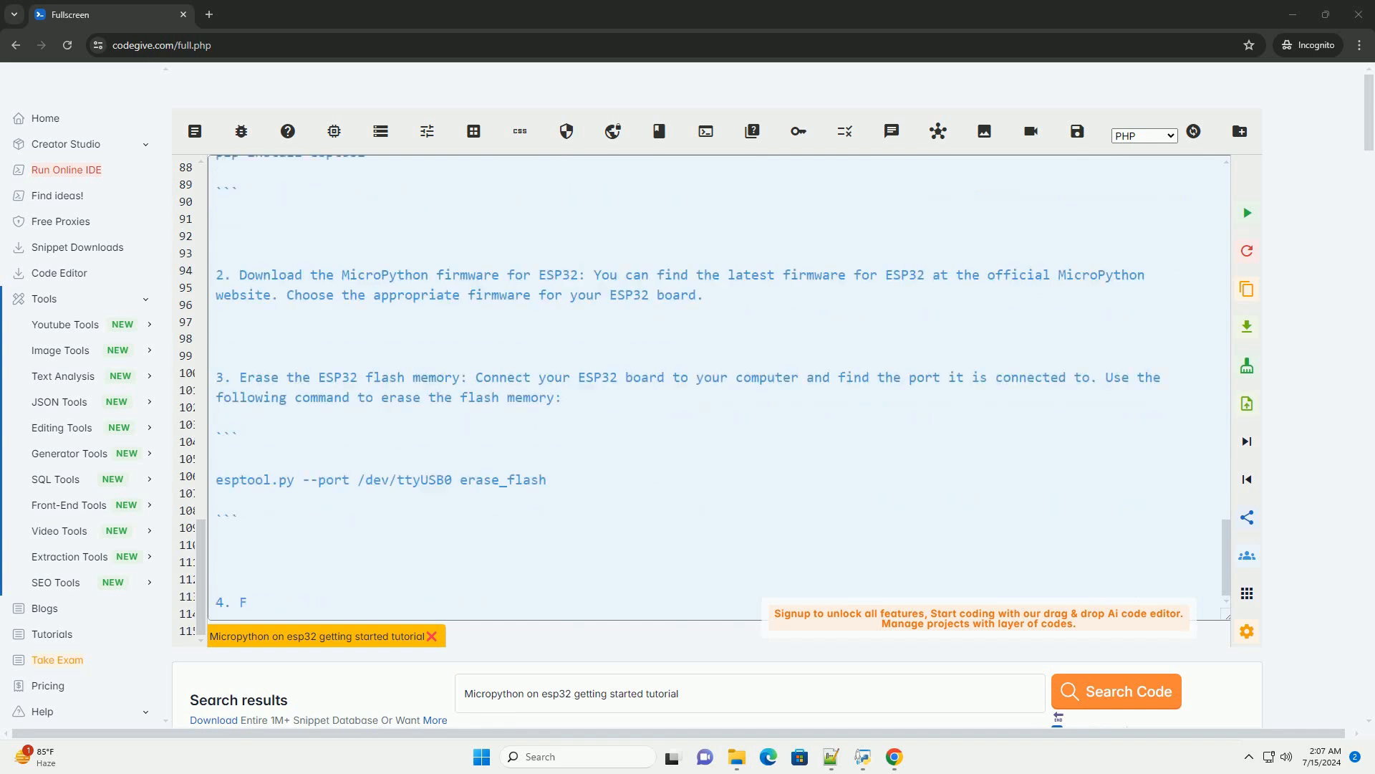
type("lash the MicroPython firmw")
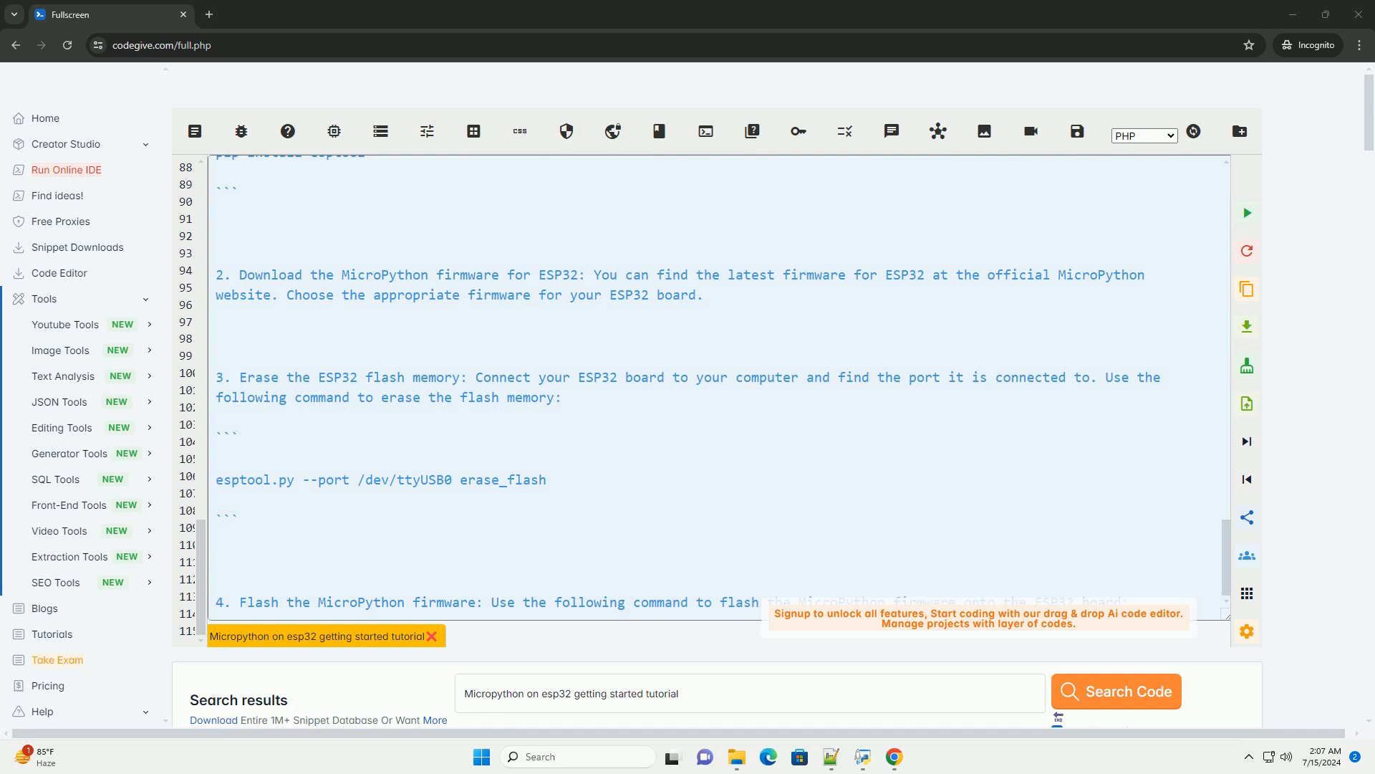
scroll("down", 3)
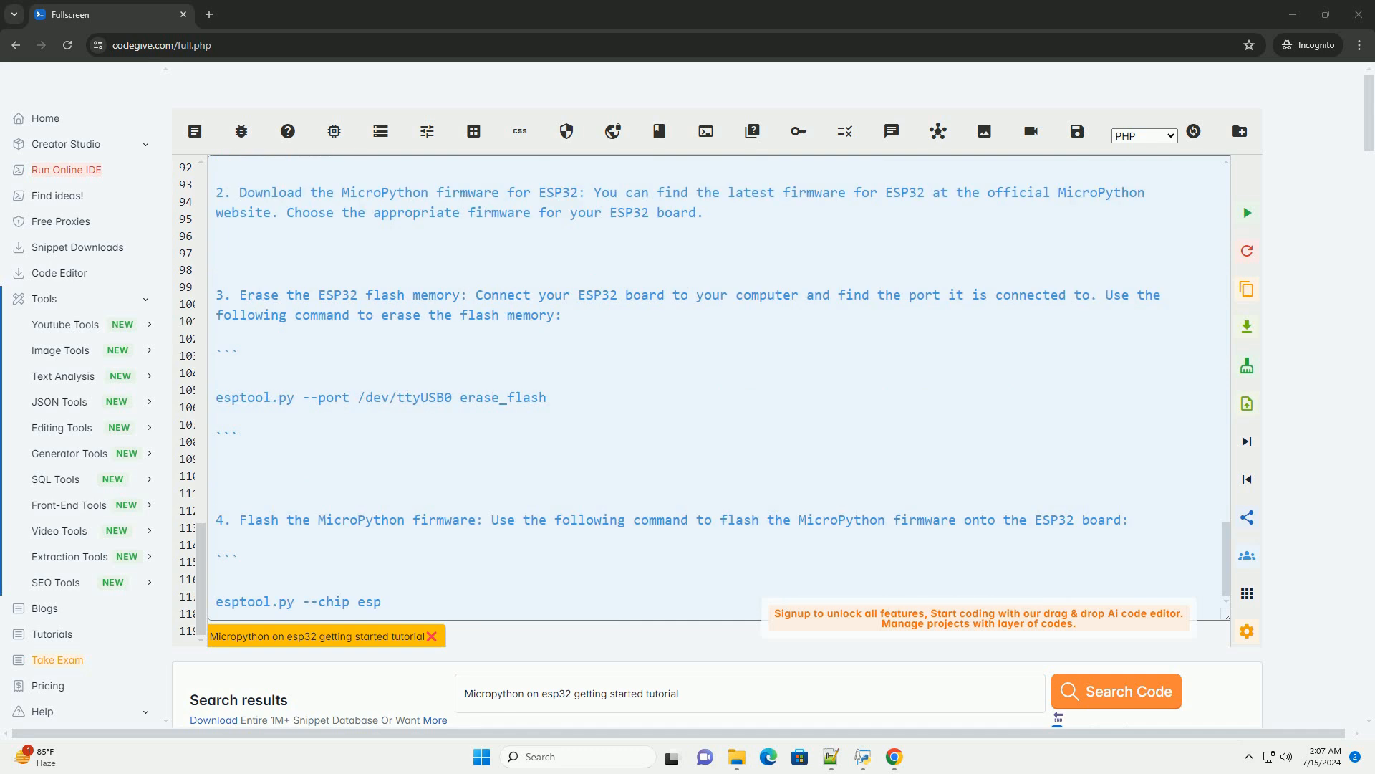
type("32 --port /dev/ttyUSB0 write_flash -z 0x1000 esp3")
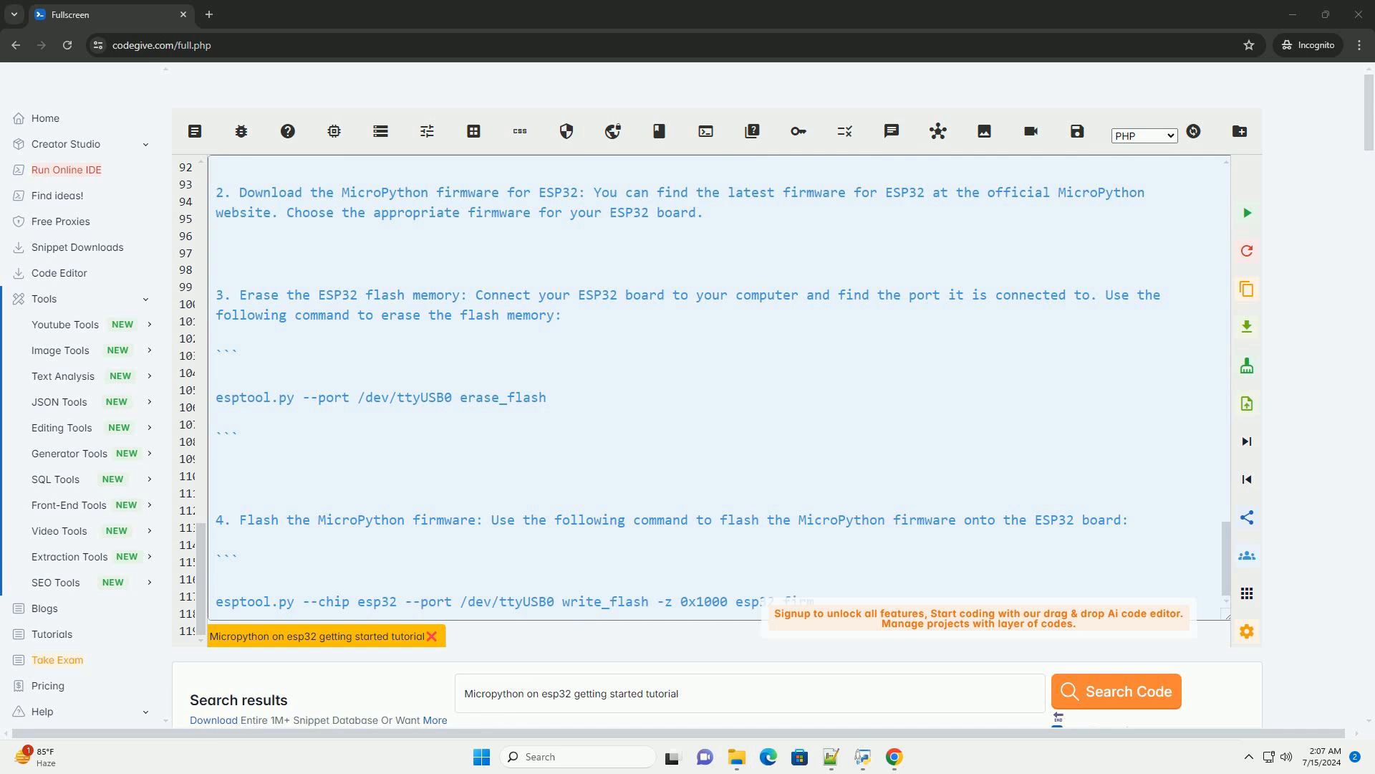
scroll("down", 3)
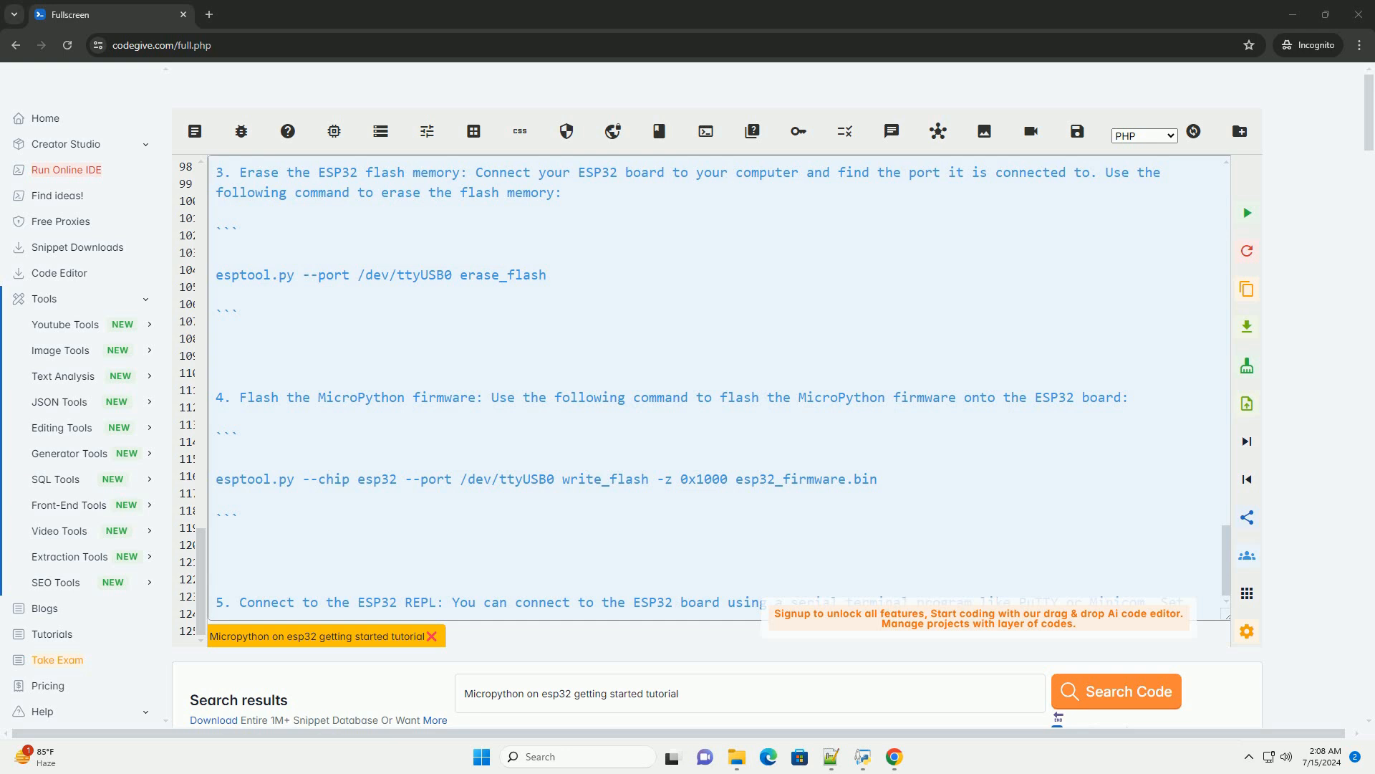
scroll("down", 3)
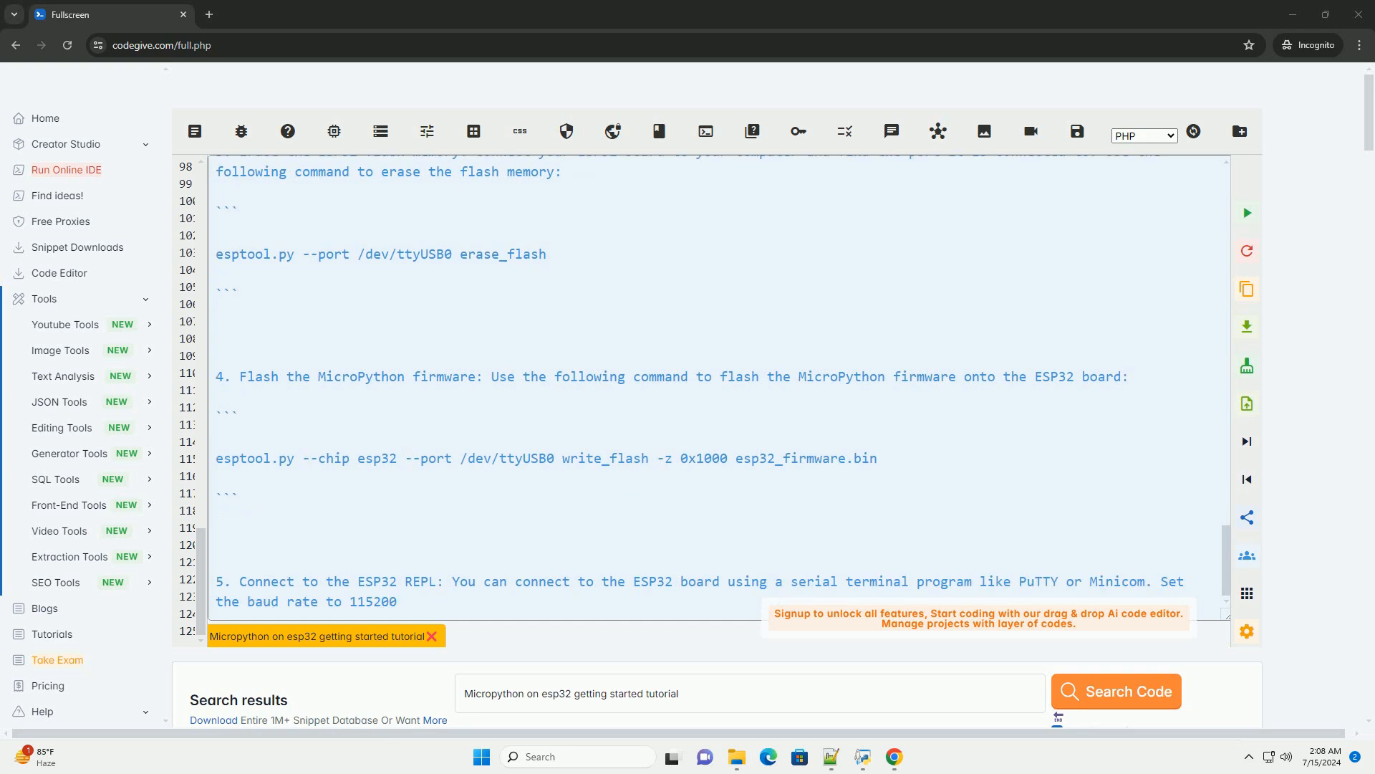
type("and connect to the port corresponding to your")
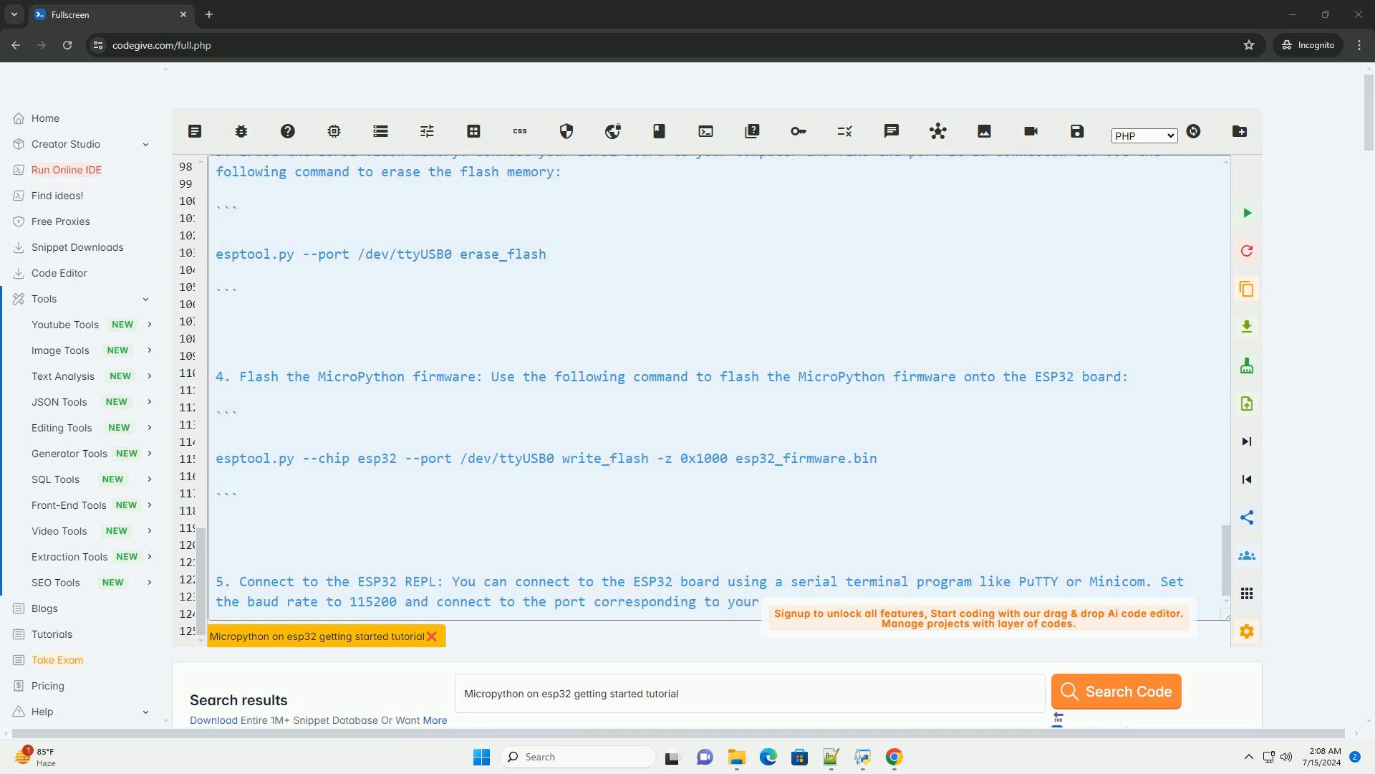
scroll("down", 3)
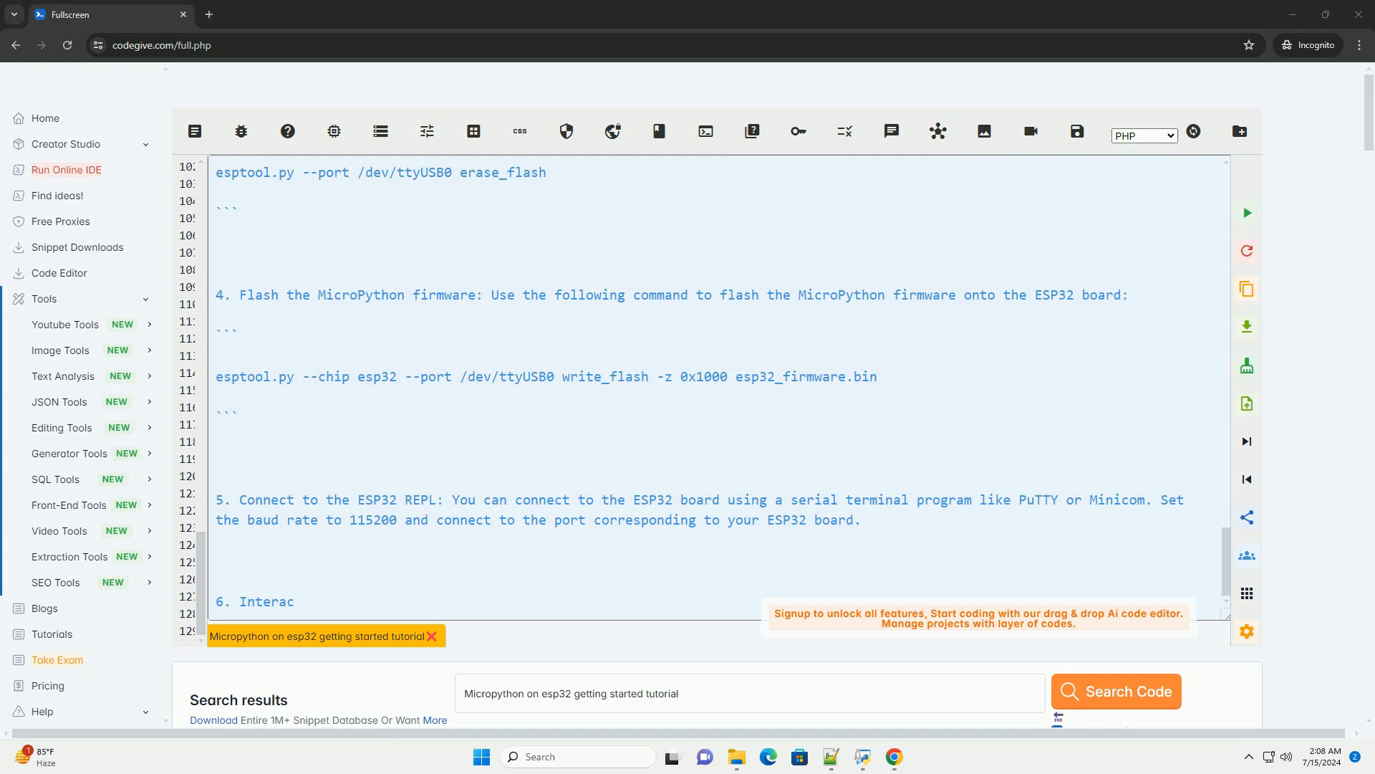